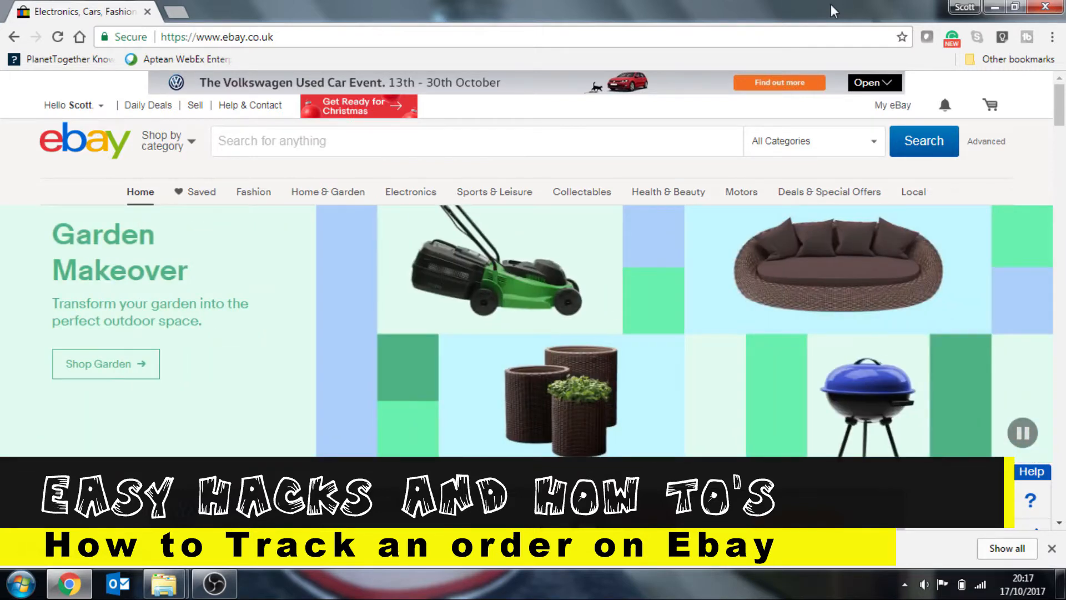
Step: Reach Purchase History from the My eBay account shortcuts on the home page
{"action": "left_click", "coordinate": [892, 106]}
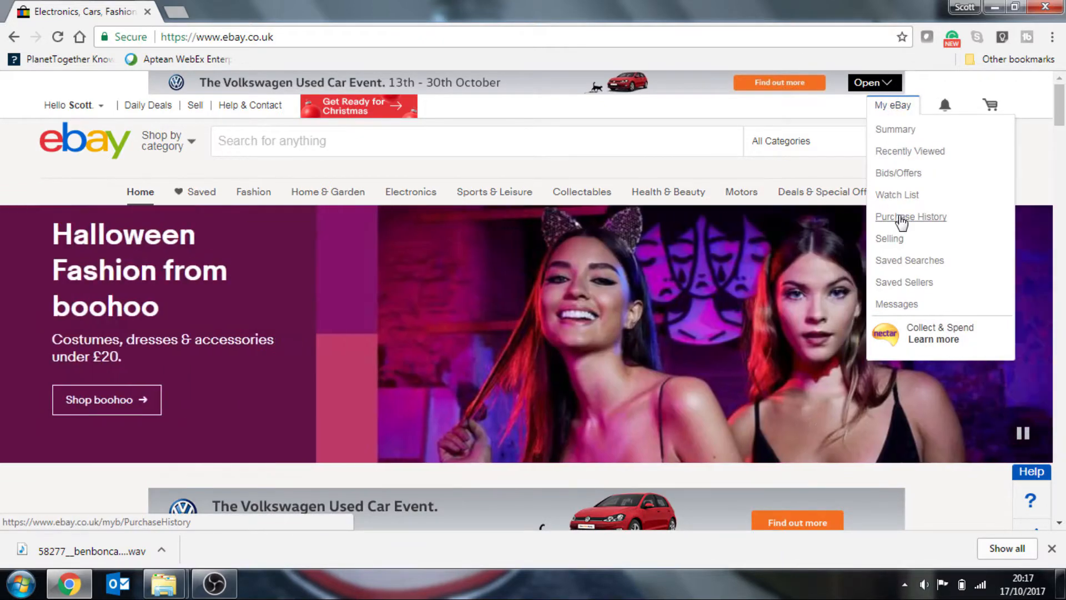
{"action": "left_click", "coordinate": [910, 217]}
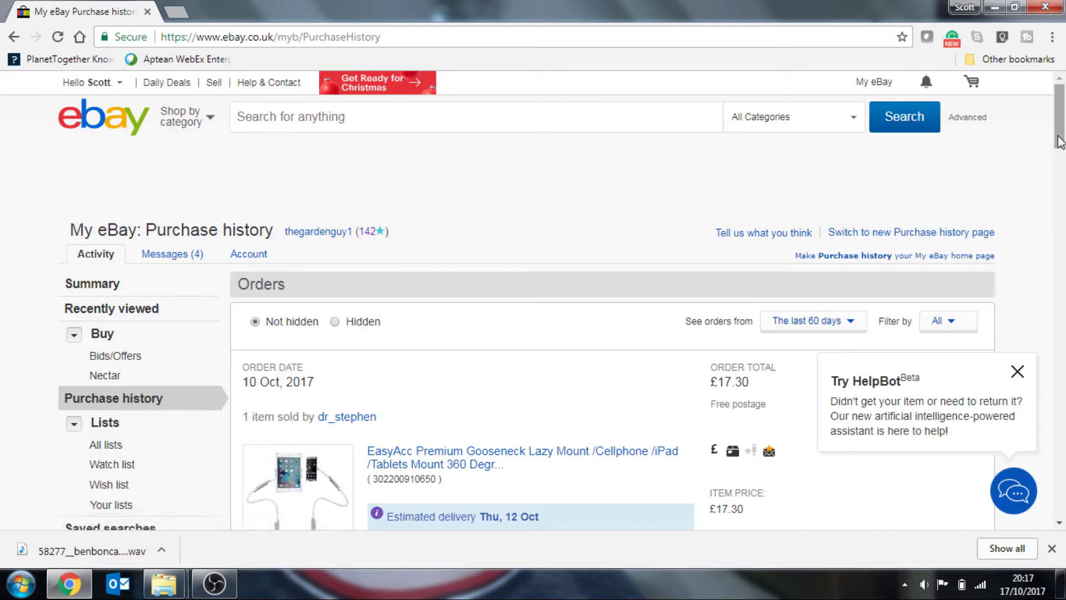
Step: Scroll the purchase history to the 10 Oct order's tracking number line
{"action": "scroll", "scroll_direction": "down", "scroll_amount": 3}
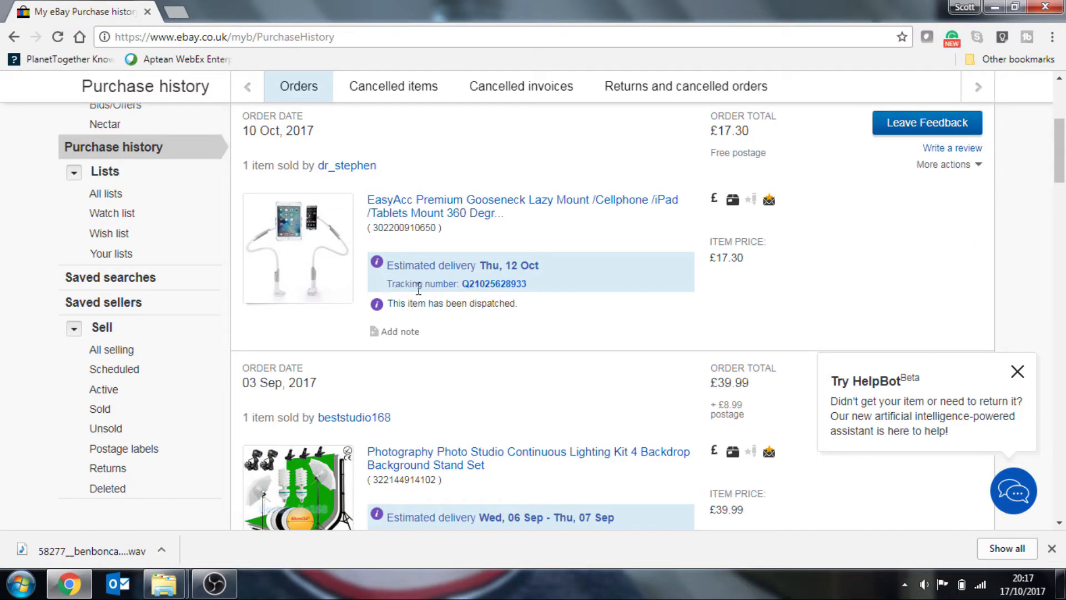
{"action": "mouse_move", "coordinate": [493, 283]}
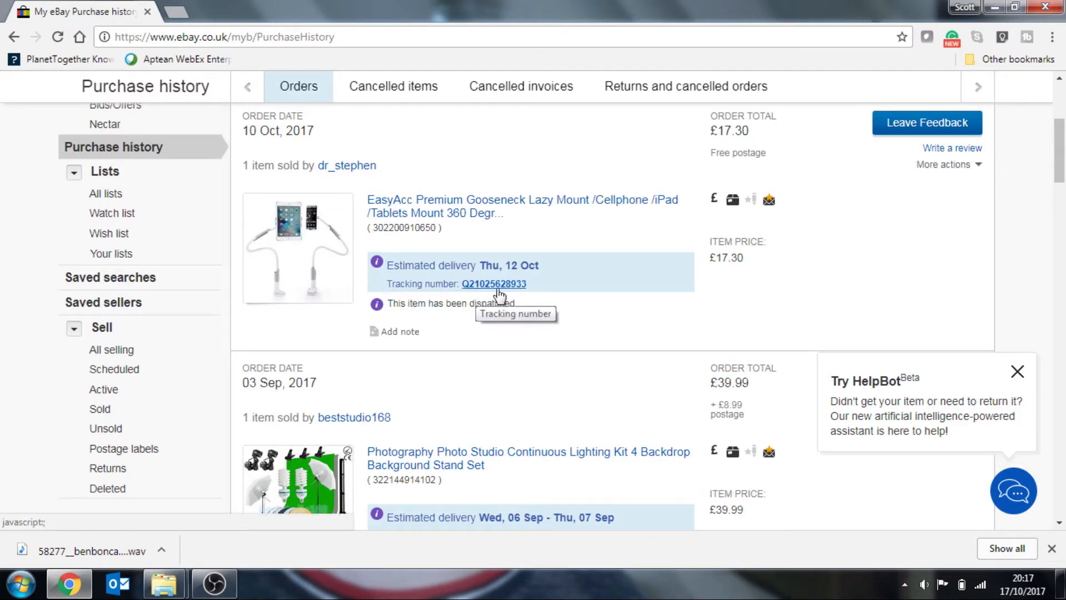
{"action": "mouse_move", "coordinate": [781, 264]}
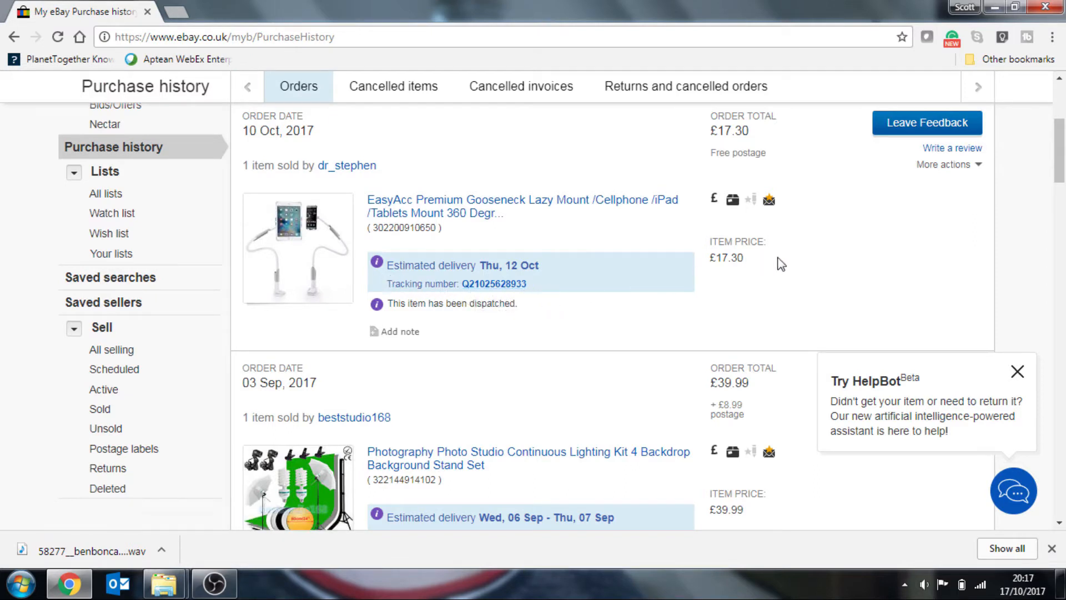
{"action": "mouse_move", "coordinate": [495, 283]}
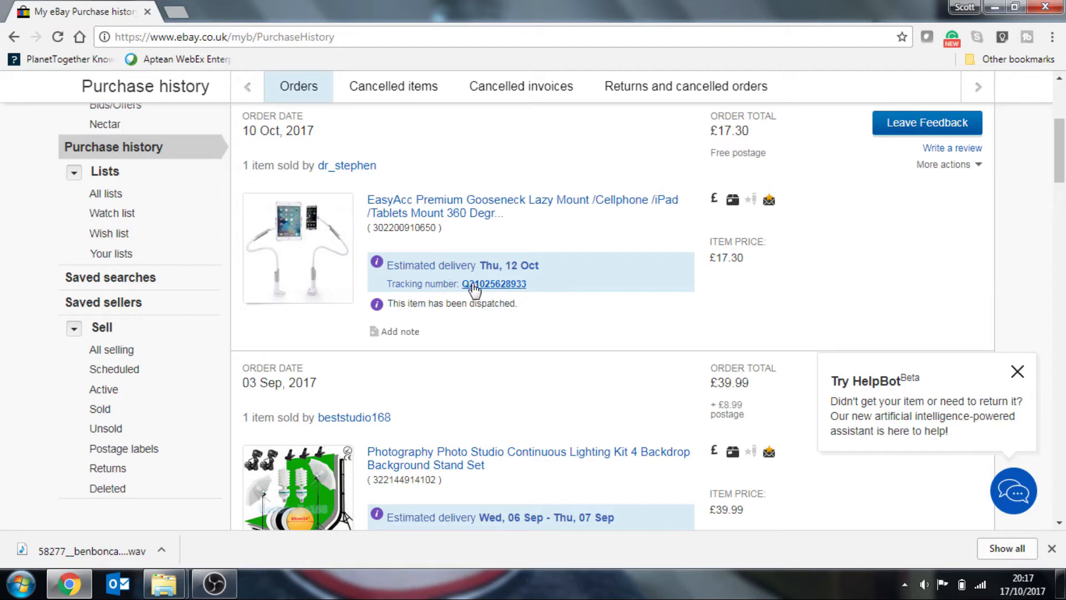
Step: View the mount order's dispatch details and try its tracking number on the courier site
{"action": "left_click", "coordinate": [494, 284]}
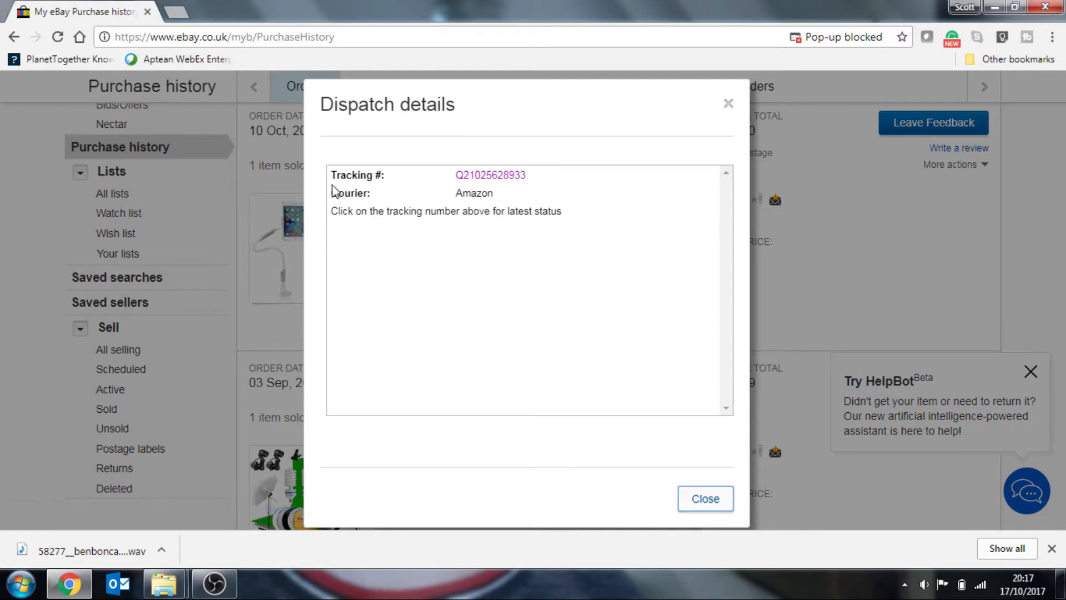
{"action": "left_click", "coordinate": [490, 175]}
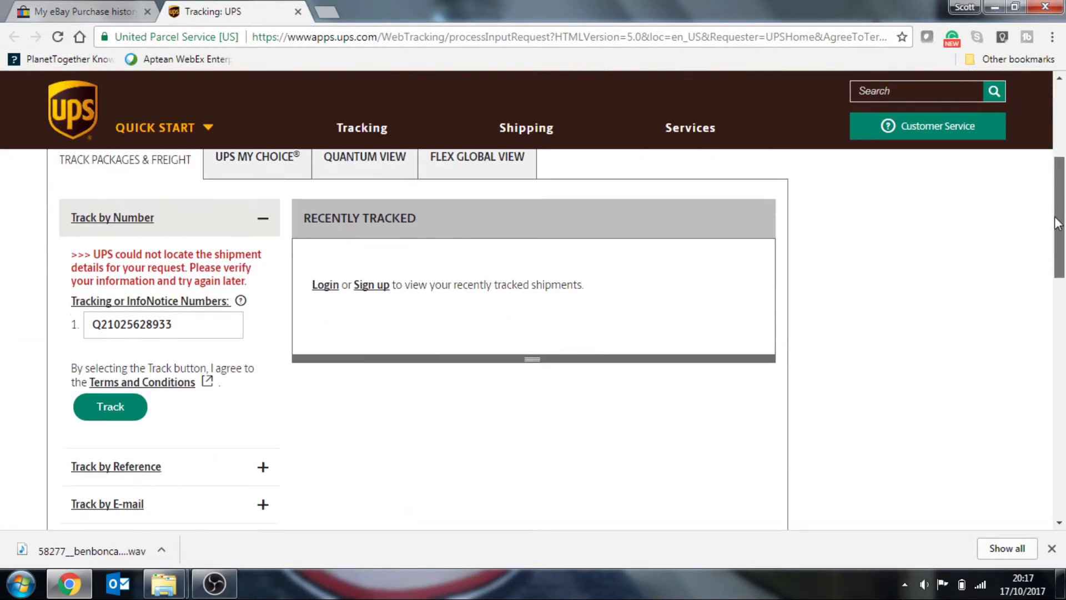
{"action": "scroll", "scroll_direction": "down", "scroll_amount": 3}
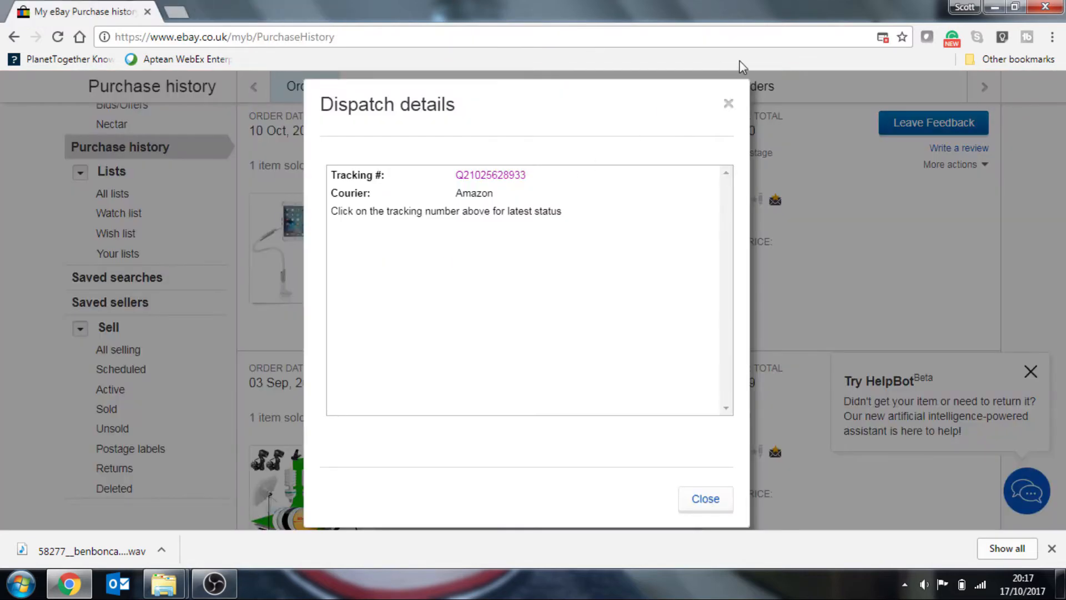
Step: Close the mount's dispatch details and follow the 3 Sep lighting kit order's Royal Mail tracking number
{"action": "left_click", "coordinate": [705, 499]}
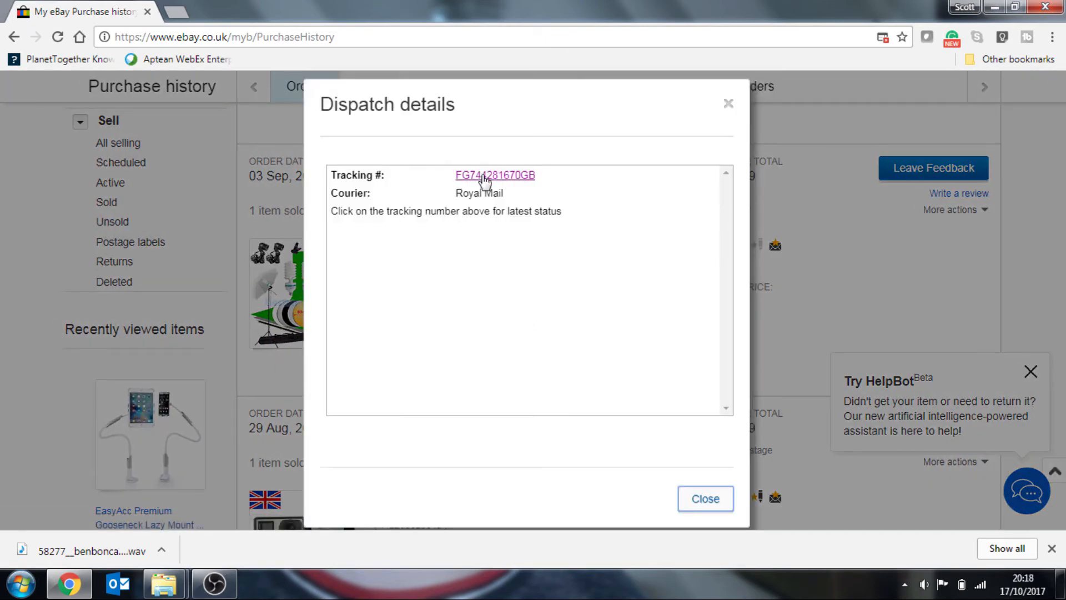
{"action": "left_click", "coordinate": [495, 175]}
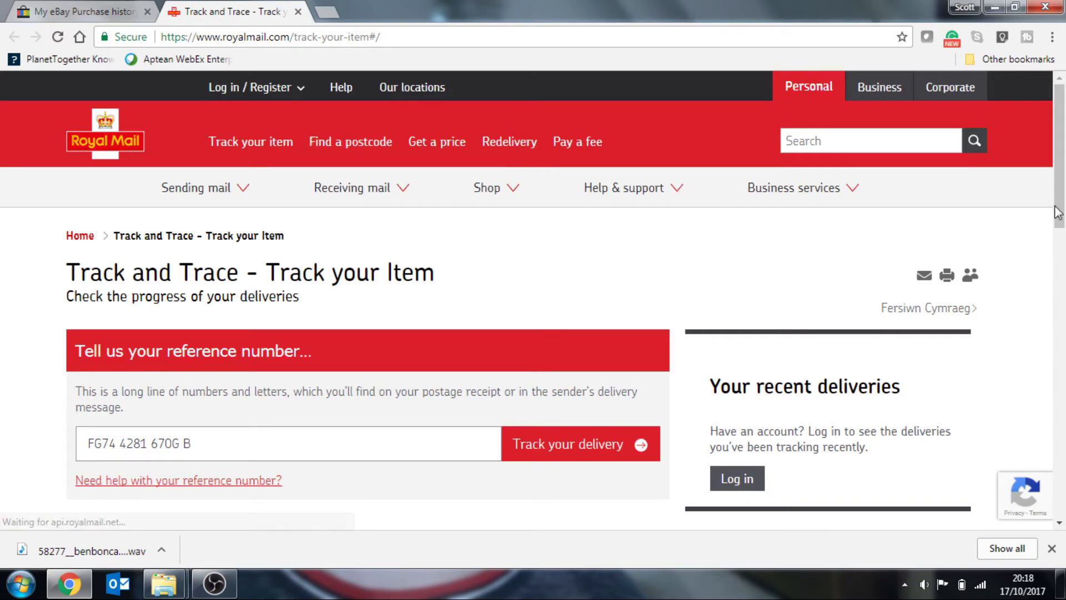
Step: Track the lighting kit parcel on Royal Mail, showing collection from Anstey Post Office on 7 Sep 2017
{"action": "left_click", "coordinate": [579, 444]}
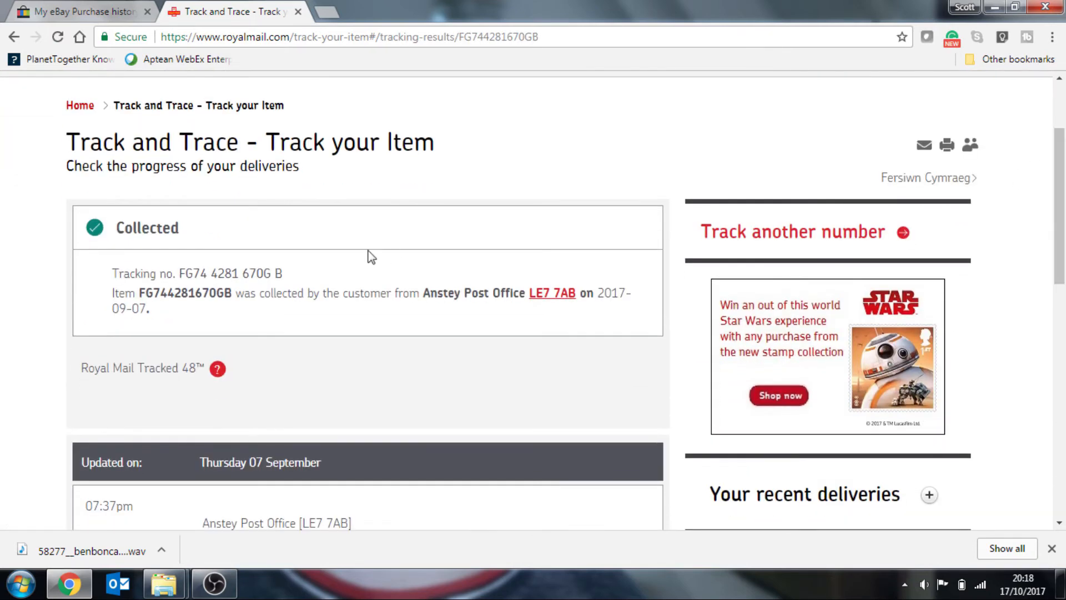
{"action": "mouse_move", "coordinate": [419, 272]}
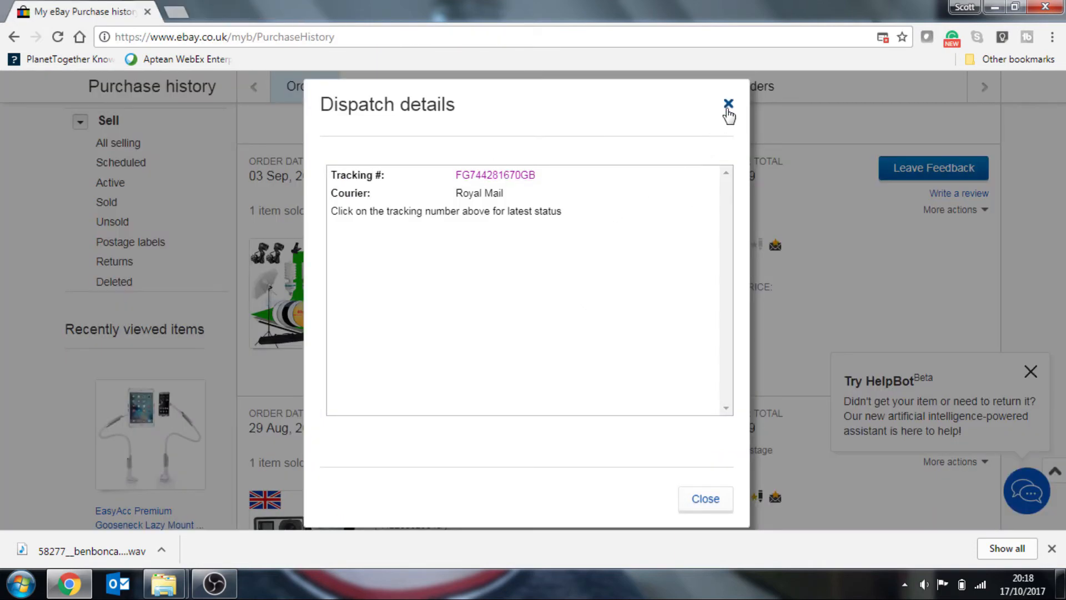
{"action": "left_click", "coordinate": [729, 105]}
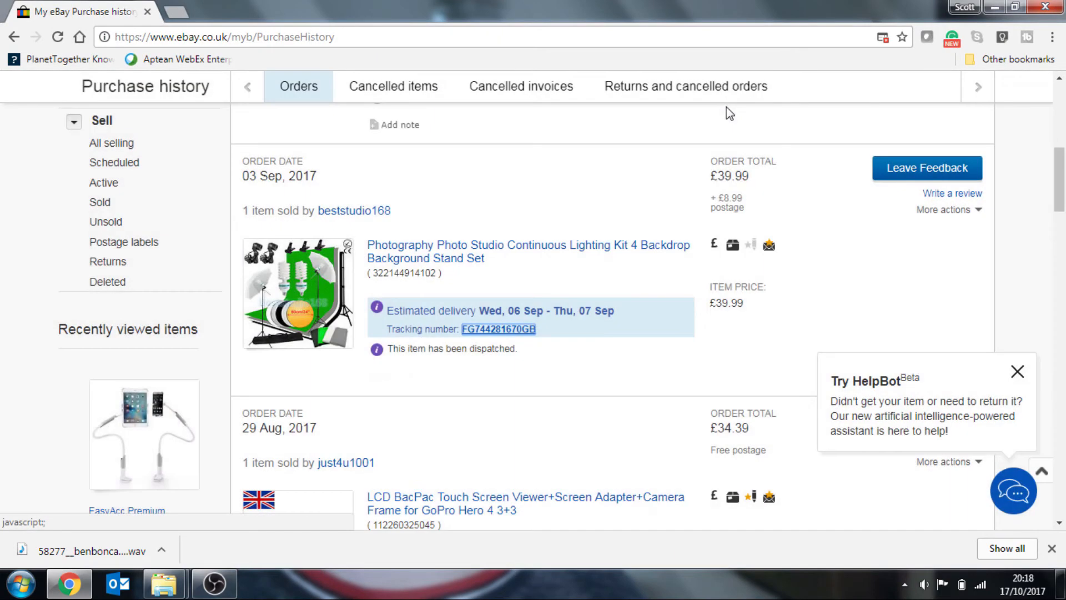